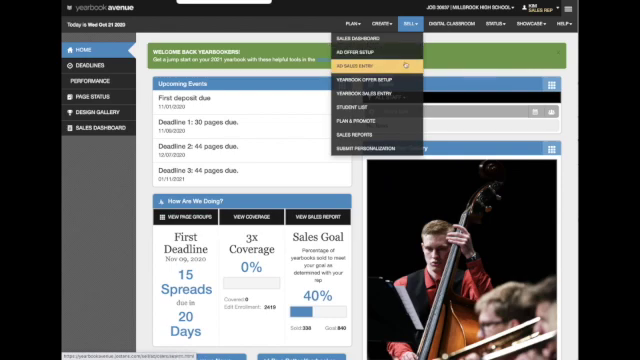
pyautogui.moveTo(377, 74)
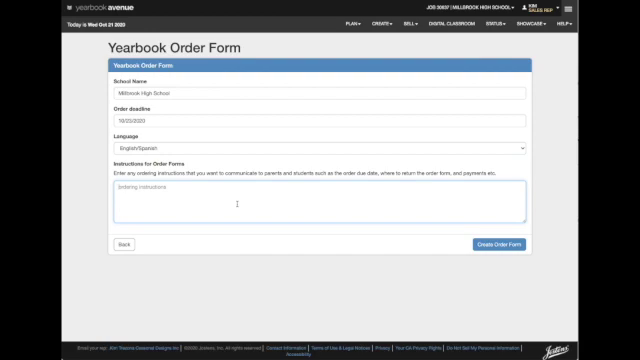
pyautogui.moveTo(421, 235)
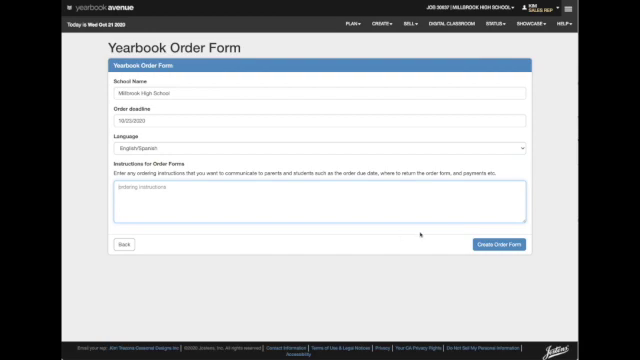